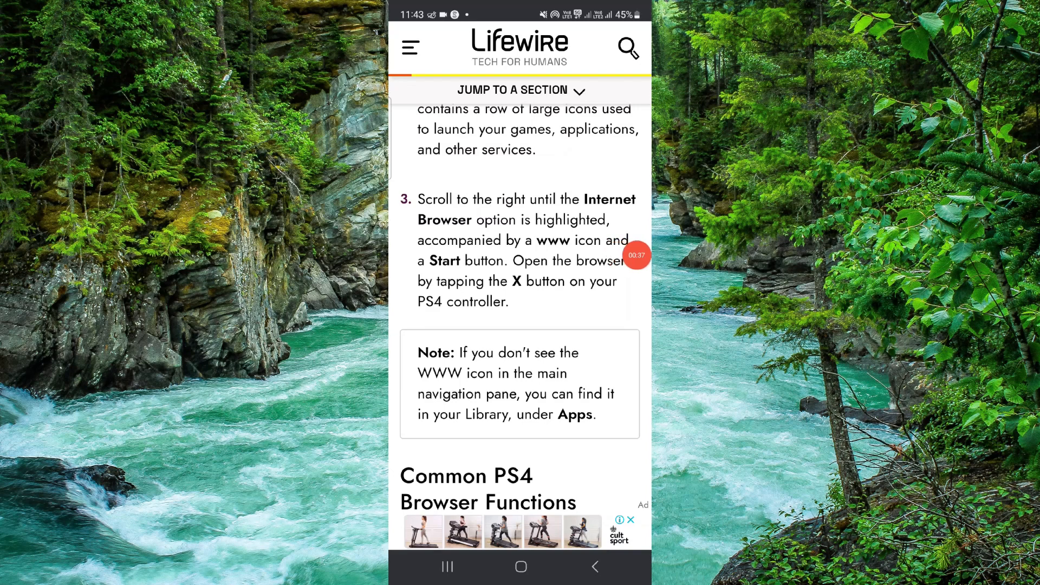
# Step: Read the Common PS4 Browser Functions list, then return to the phone's home screen
pyautogui.scroll(-3)
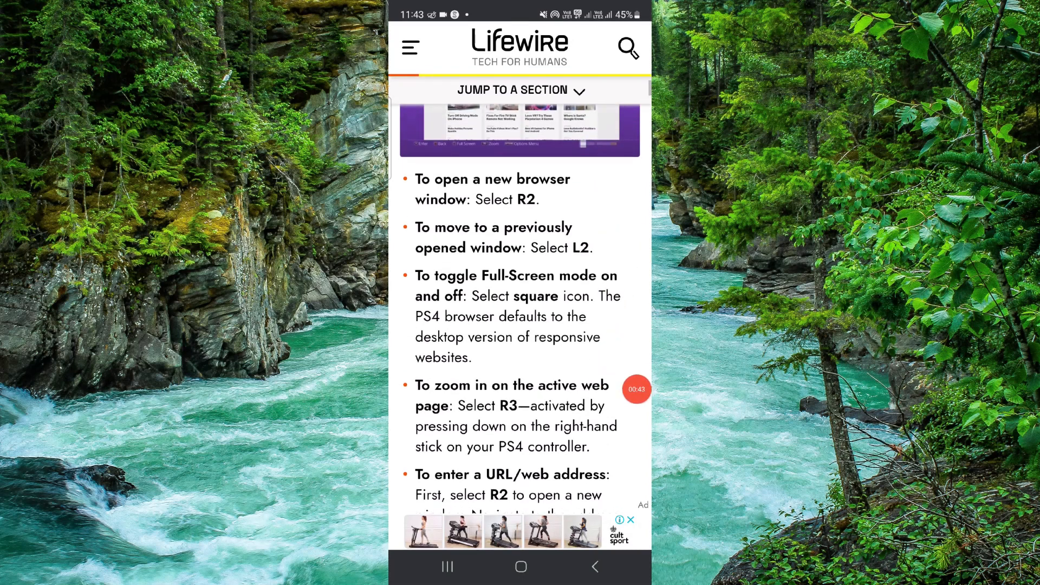
pyautogui.click(520, 566)
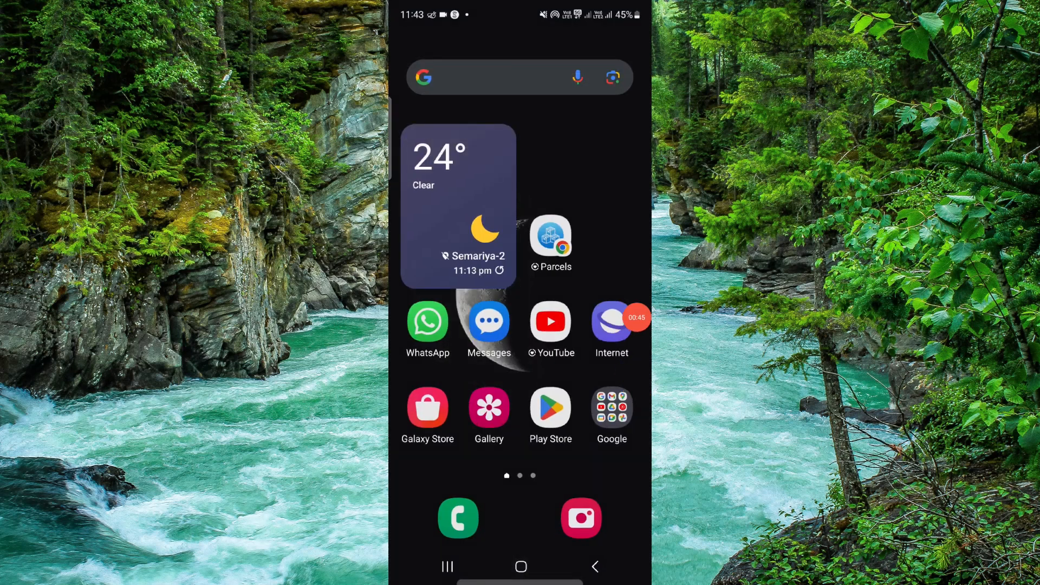